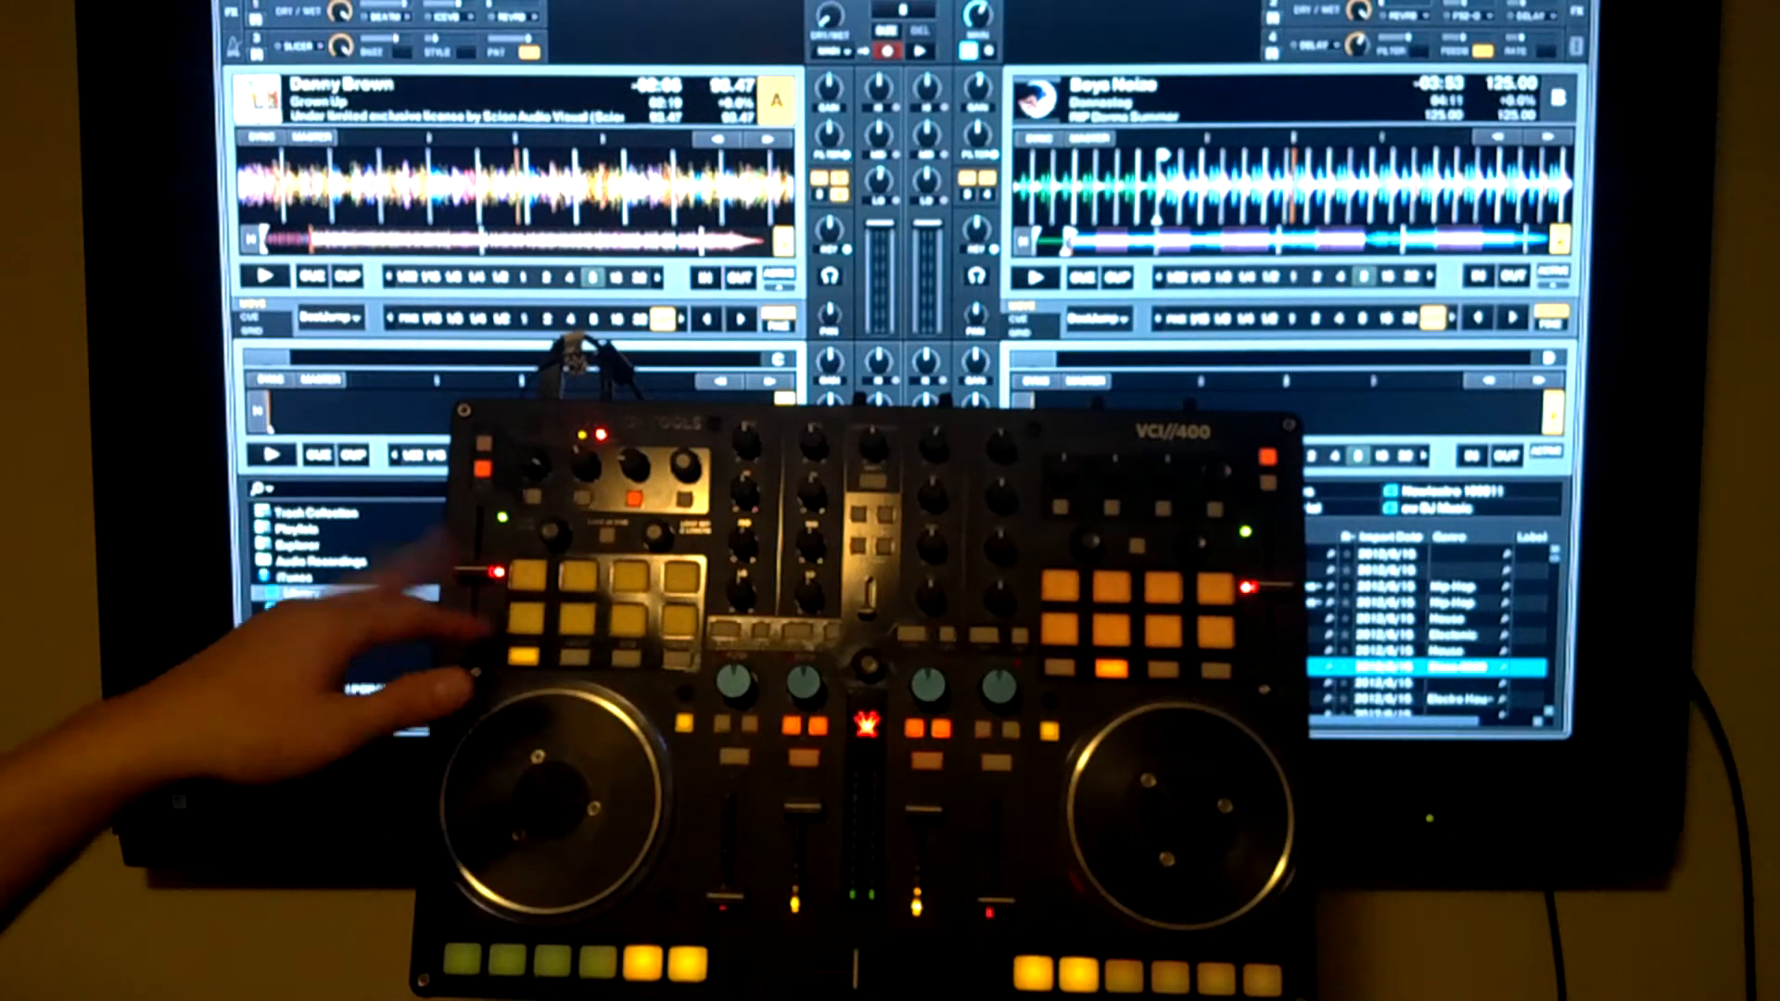
{"action": "left_click", "coordinate": [298, 593]}
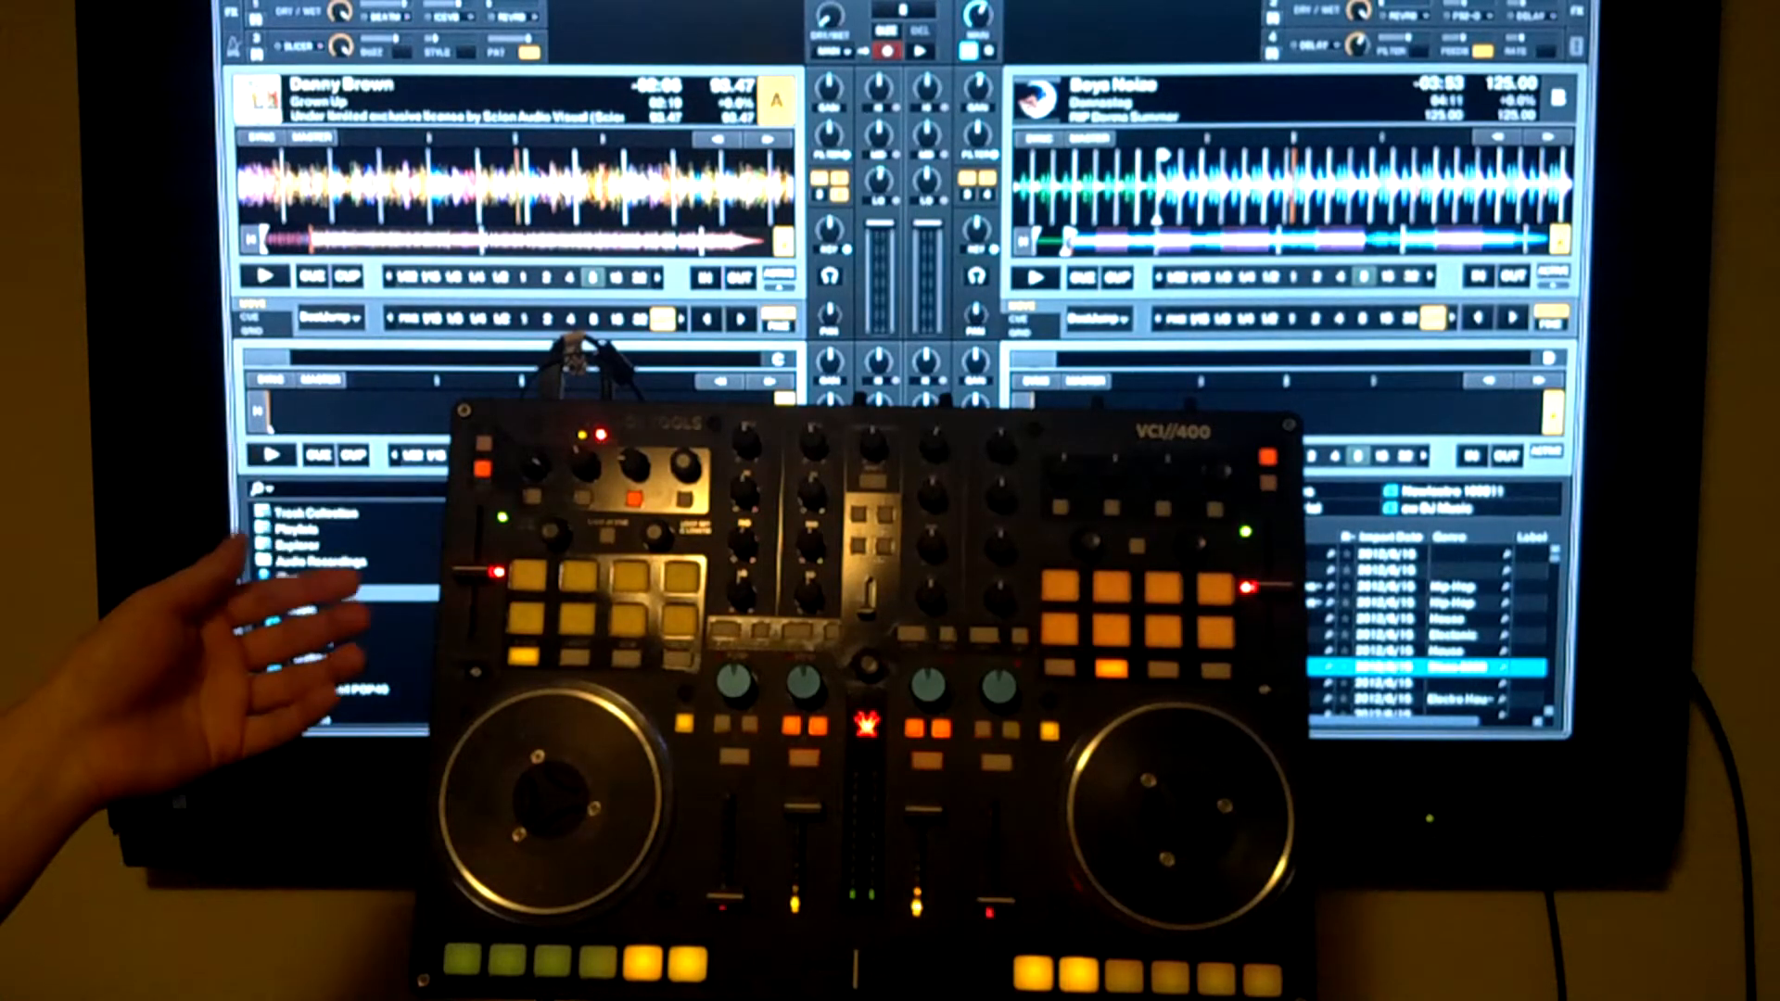
{"action": "left_click", "coordinate": [271, 575]}
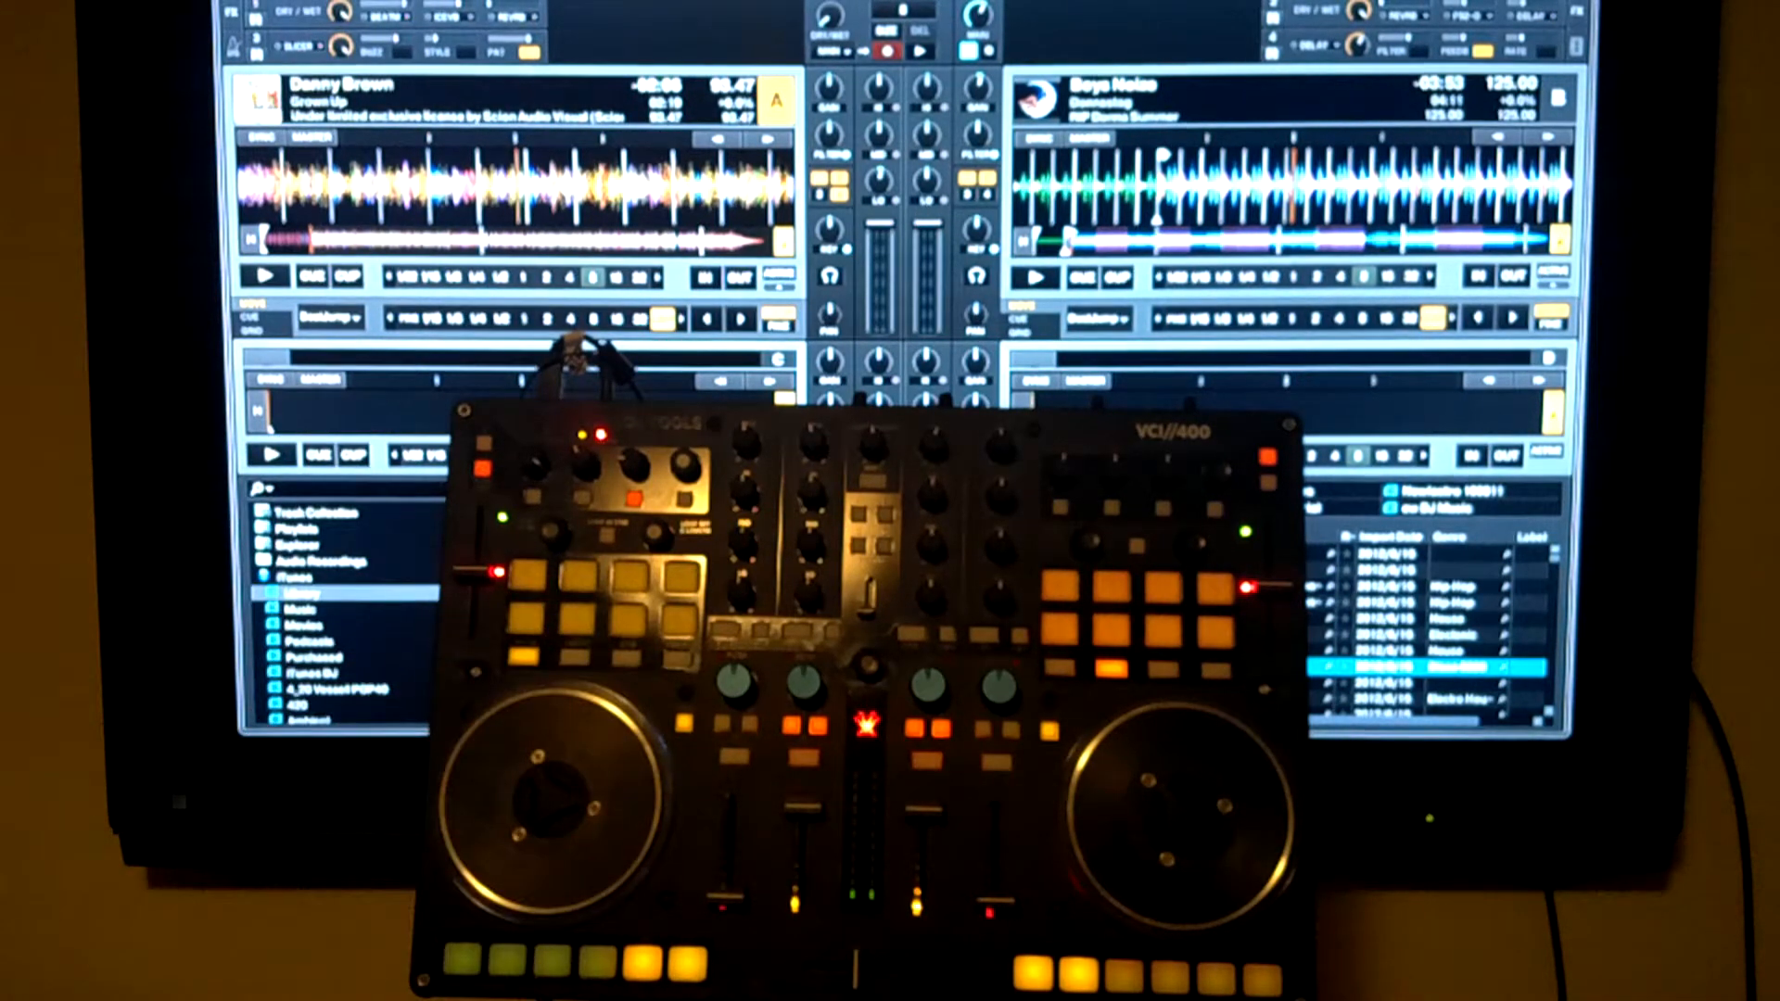